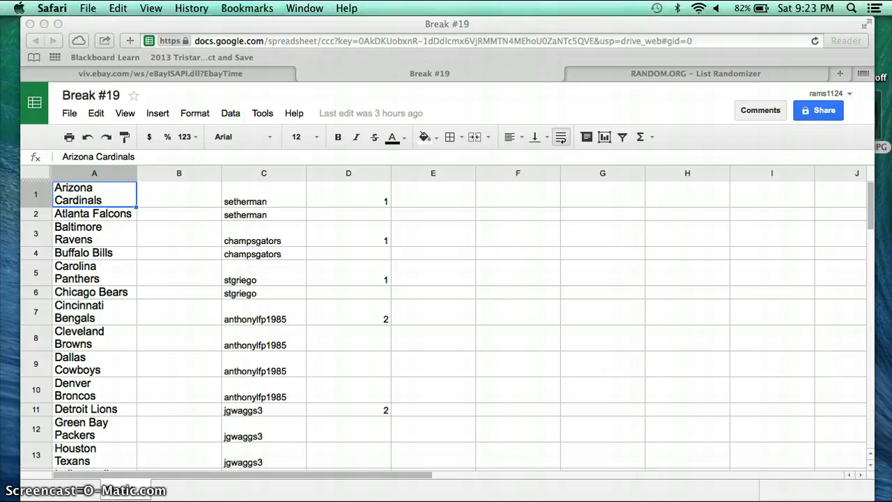
pyautogui.moveTo(419, 304)
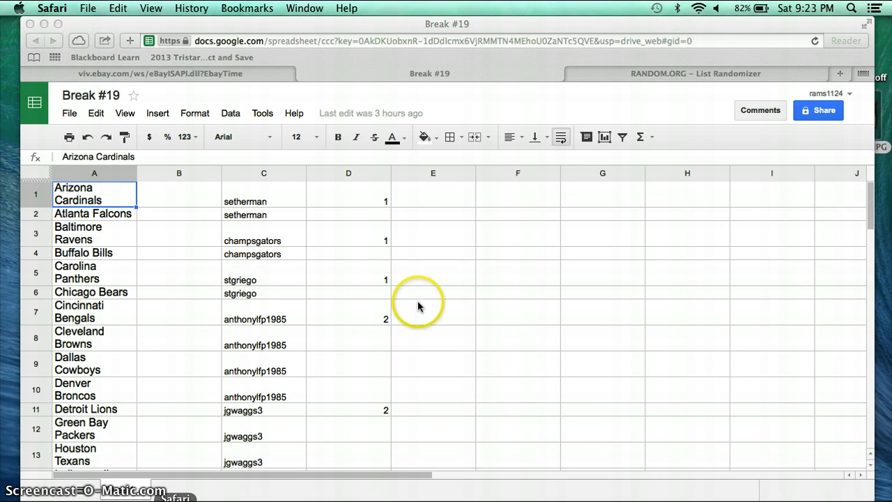
pyautogui.moveTo(282, 209)
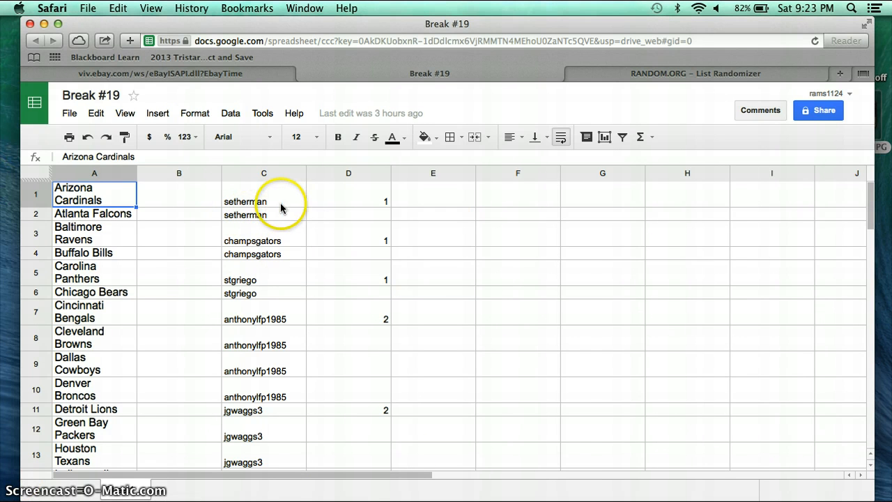
# Review the participants entered beside Arizona, Baltimore, Buffalo, Chicago, Cincinnati and Atlanta in the sheet
pyautogui.click(263, 201)
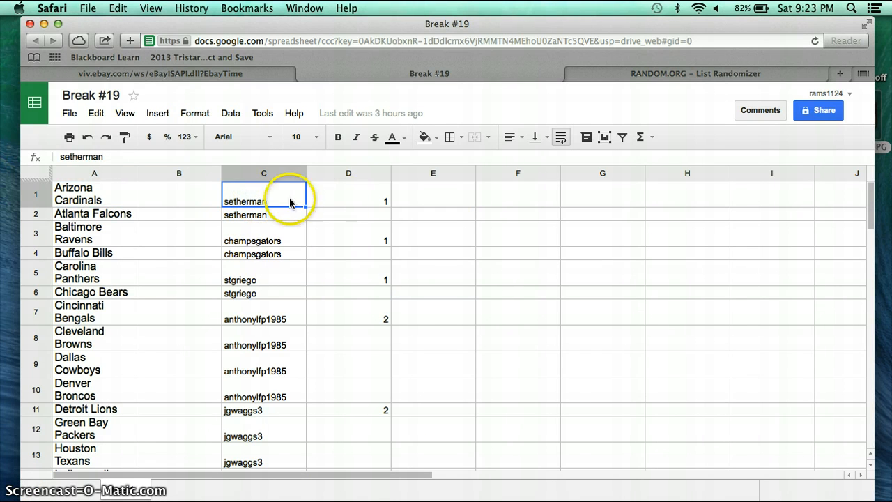
pyautogui.click(263, 240)
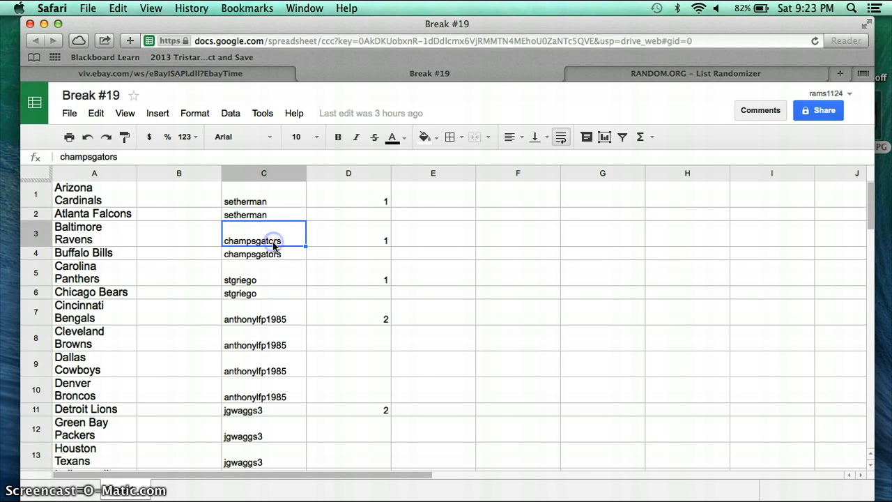
pyautogui.click(264, 253)
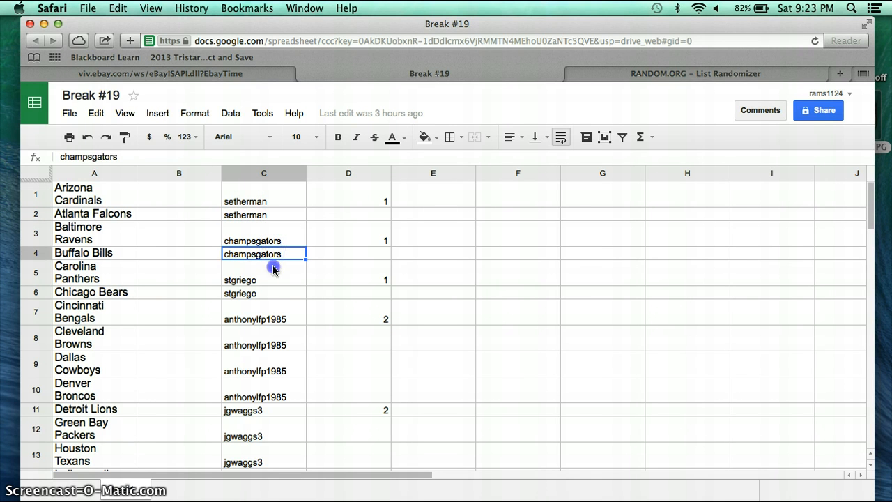
pyautogui.click(264, 293)
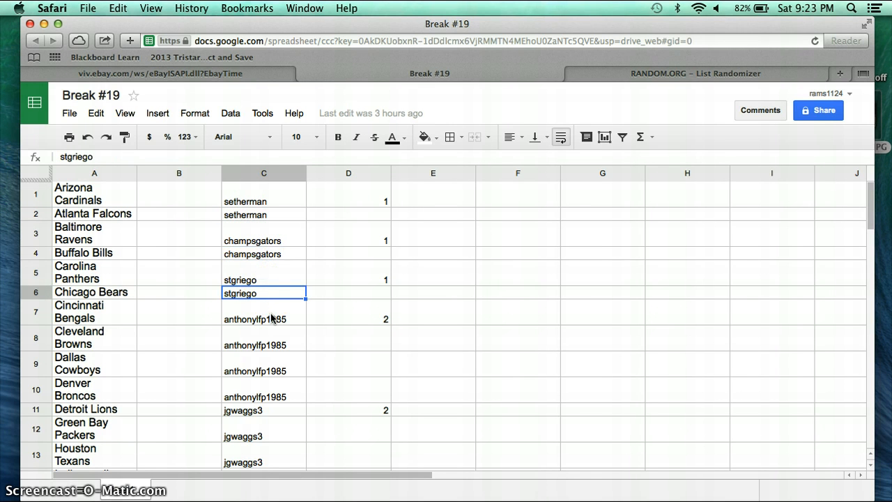
pyautogui.click(264, 318)
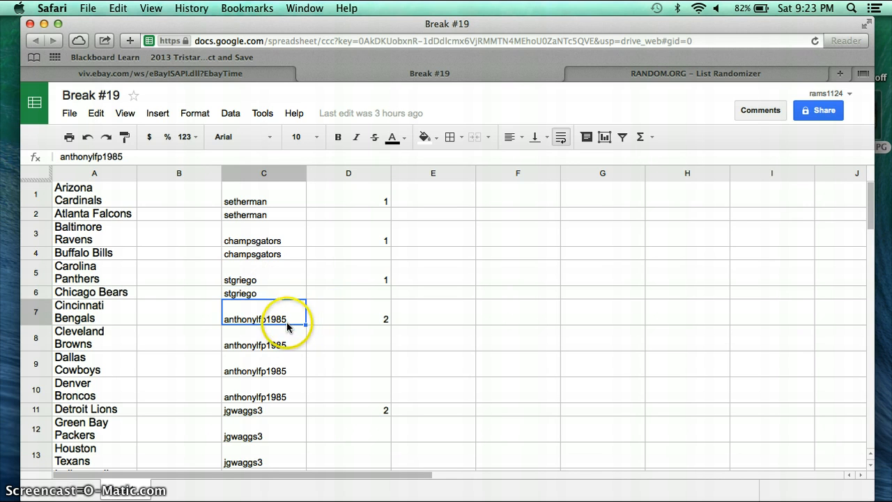
pyautogui.scroll(-3)
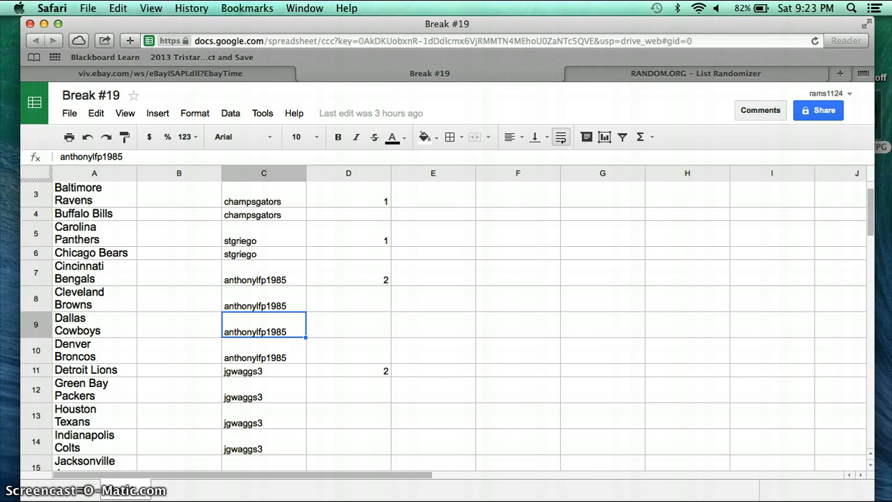
pyautogui.scroll(3)
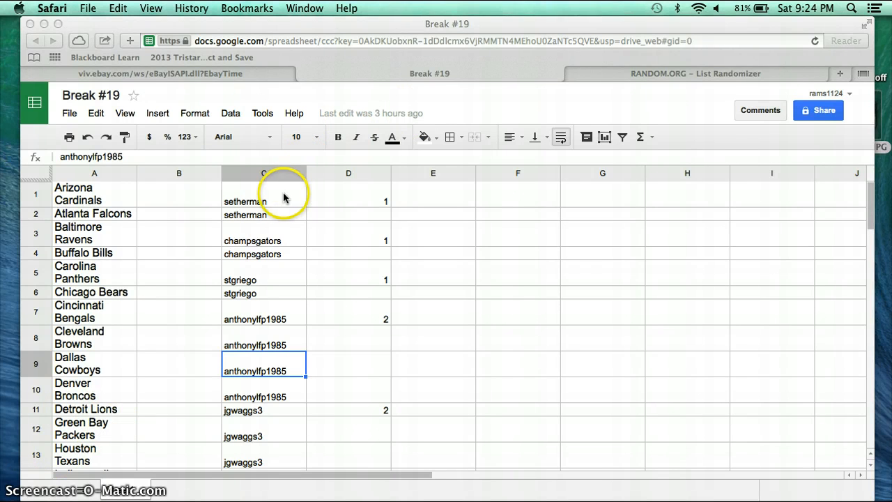
pyautogui.moveTo(349, 206)
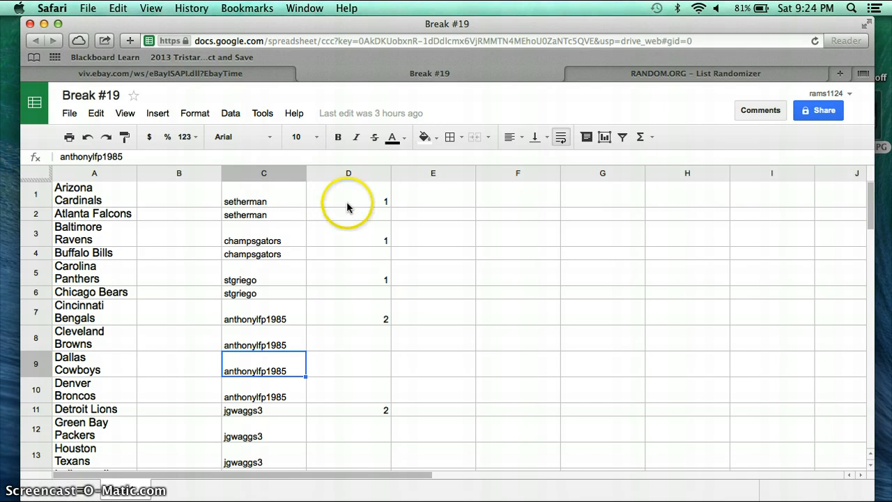
pyautogui.click(264, 215)
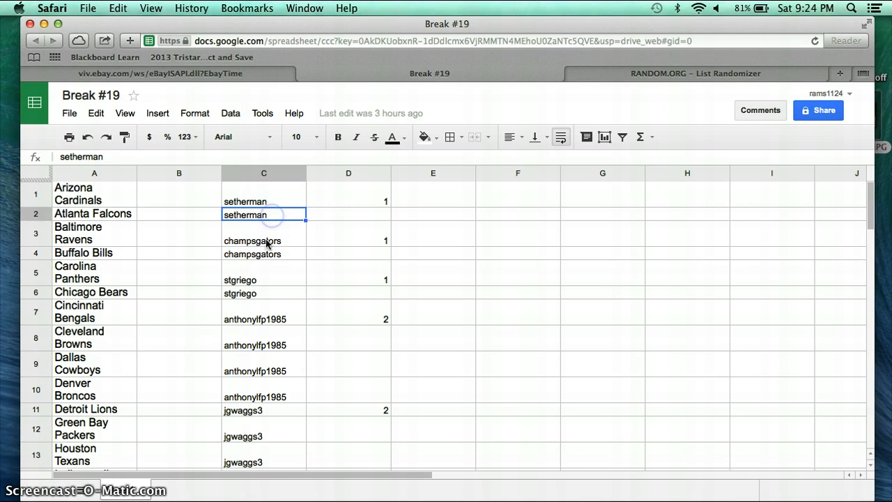
pyautogui.moveTo(263, 273)
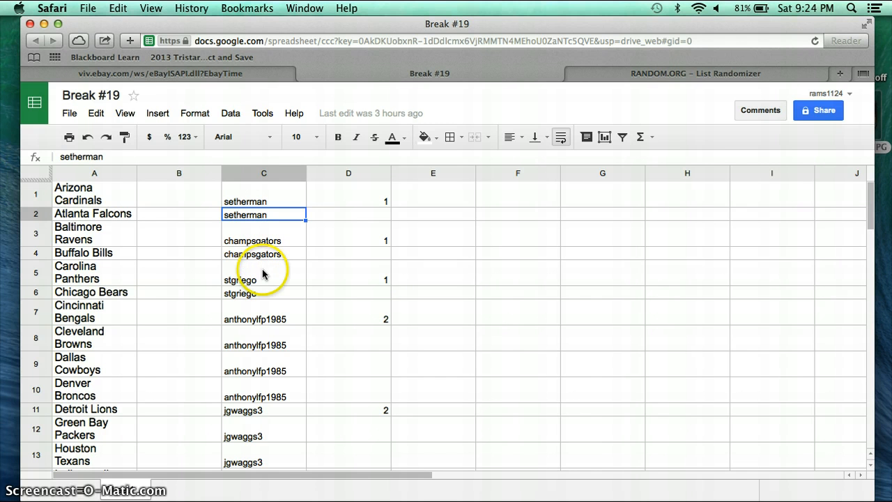
pyautogui.click(263, 293)
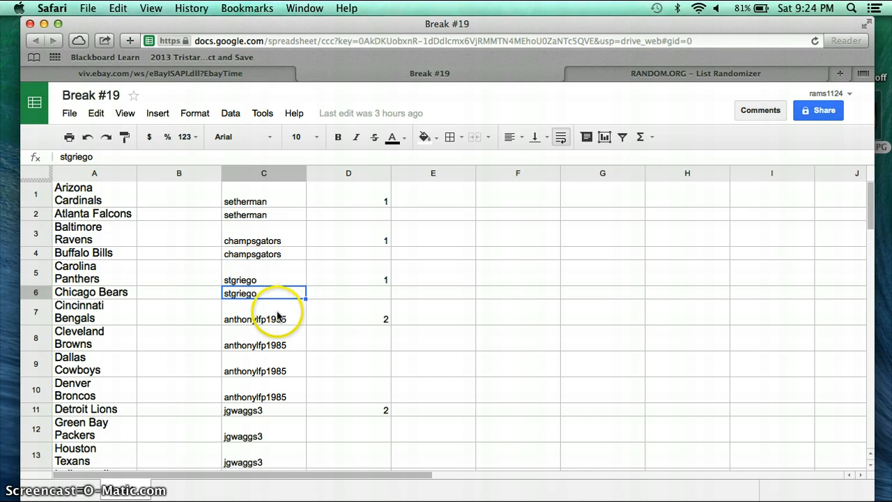
pyautogui.moveTo(262, 410)
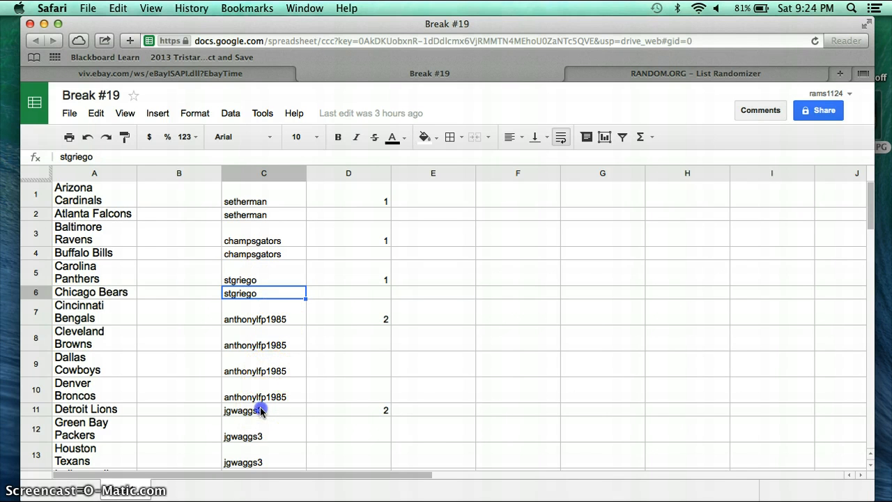
# Review the participants further down, including Jacksonville Jaguars and Oakland Raiders
pyautogui.scroll(-3)
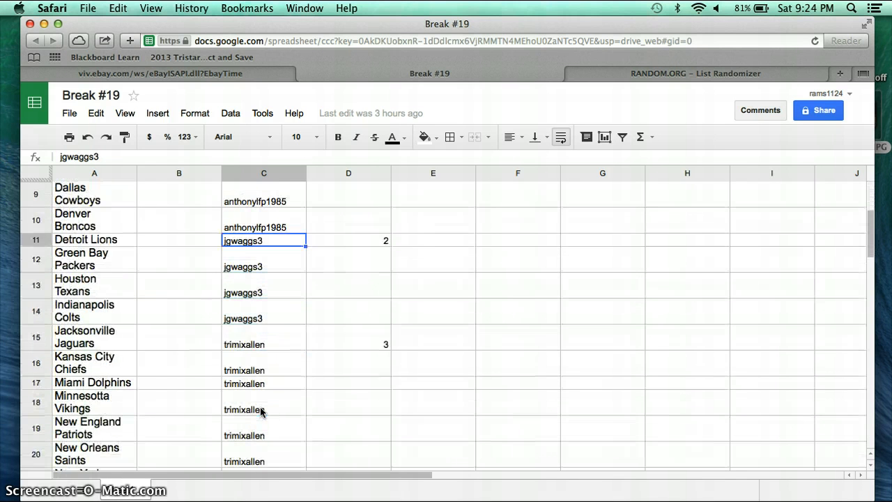
pyautogui.scroll(-3)
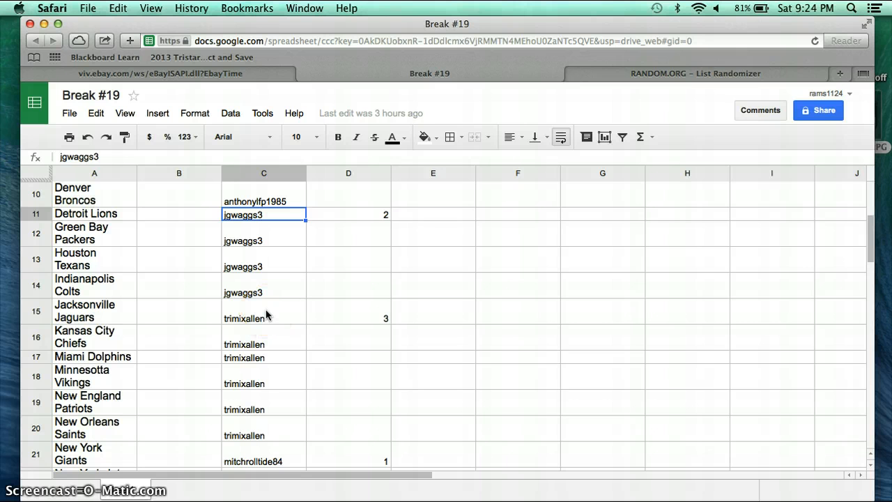
pyautogui.click(264, 313)
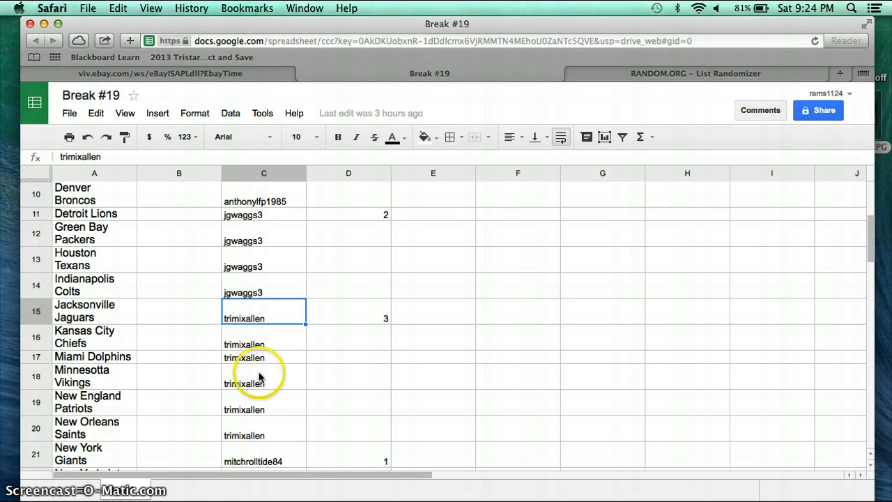
pyautogui.scroll(-3)
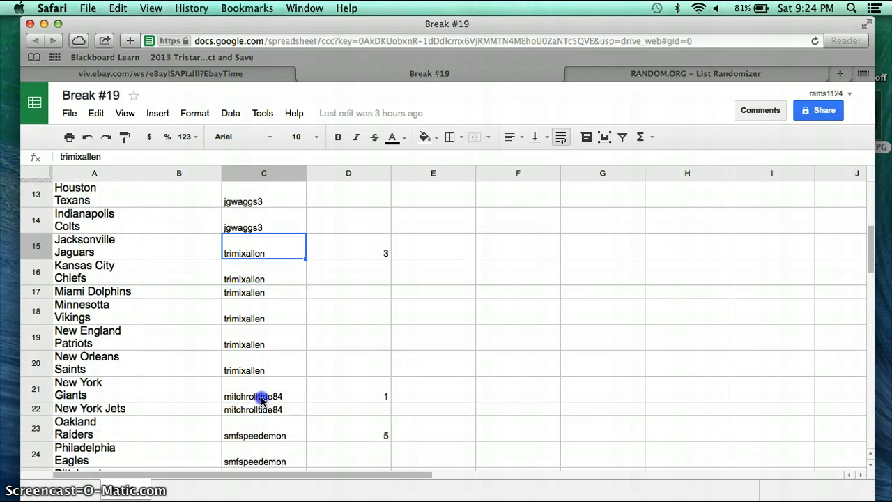
pyautogui.scroll(-3)
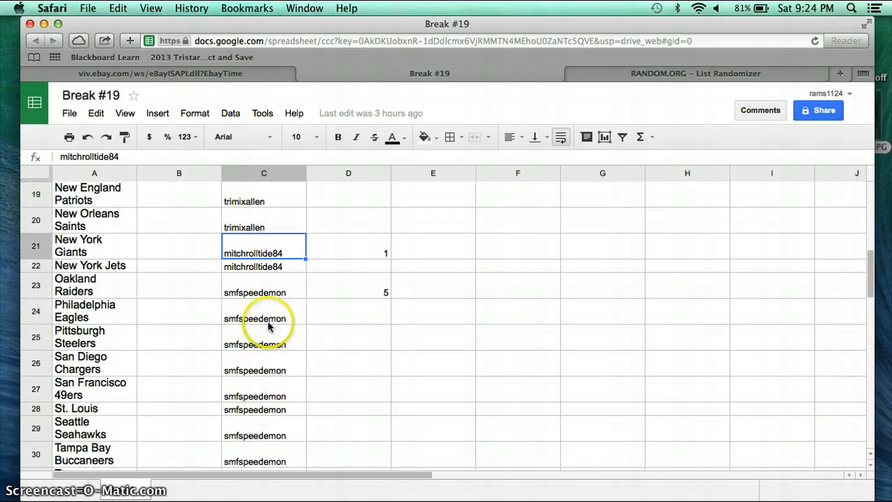
pyautogui.click(263, 292)
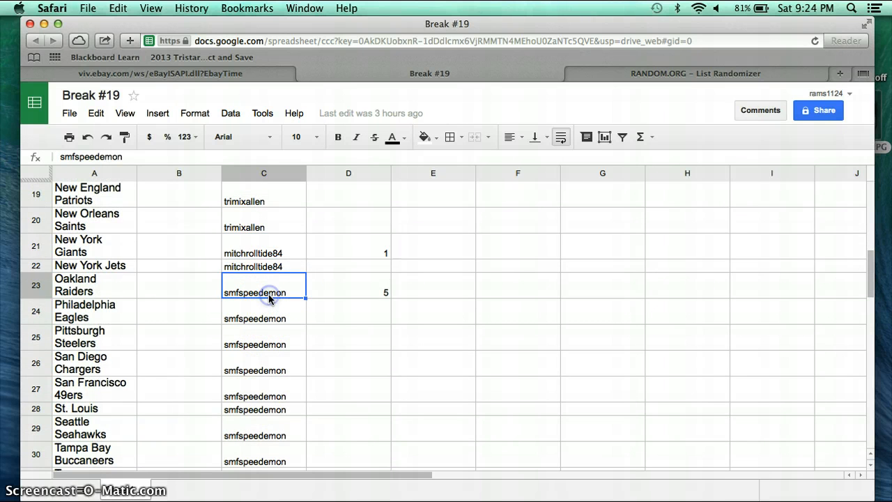
pyautogui.scroll(-3)
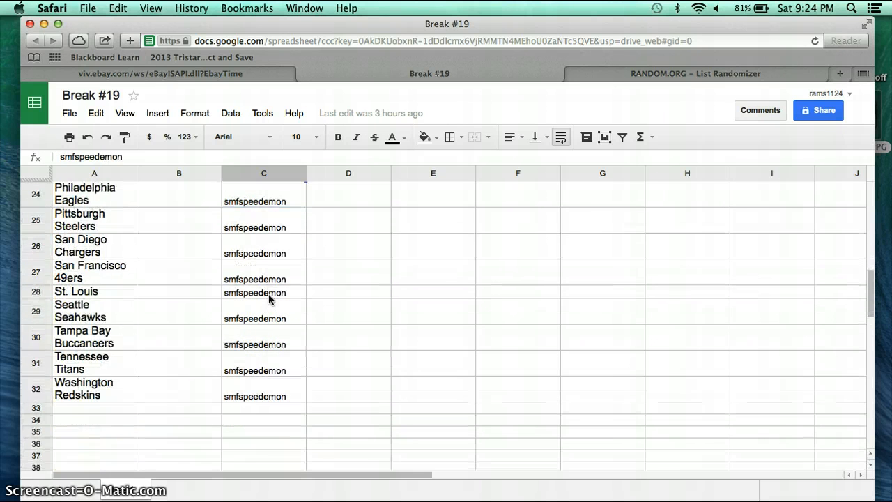
pyautogui.click(263, 389)
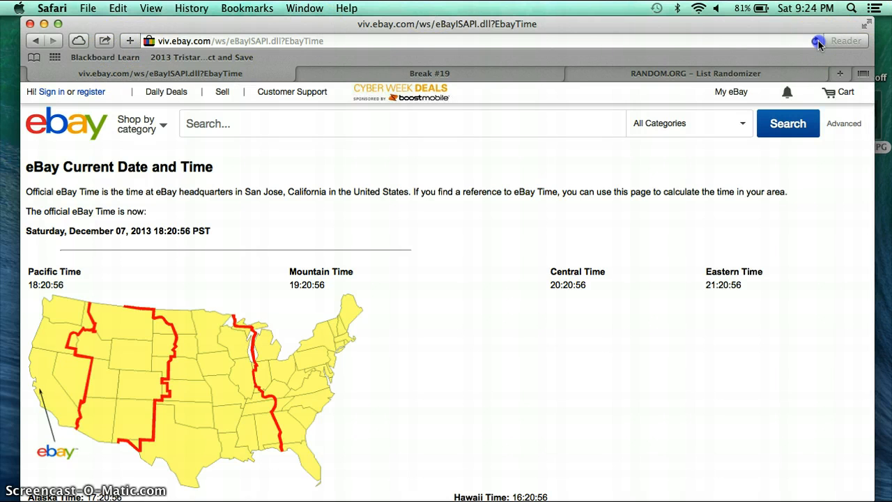
# Bring up the eBay Time page and mark the official eBay Time line
pyautogui.click(815, 40)
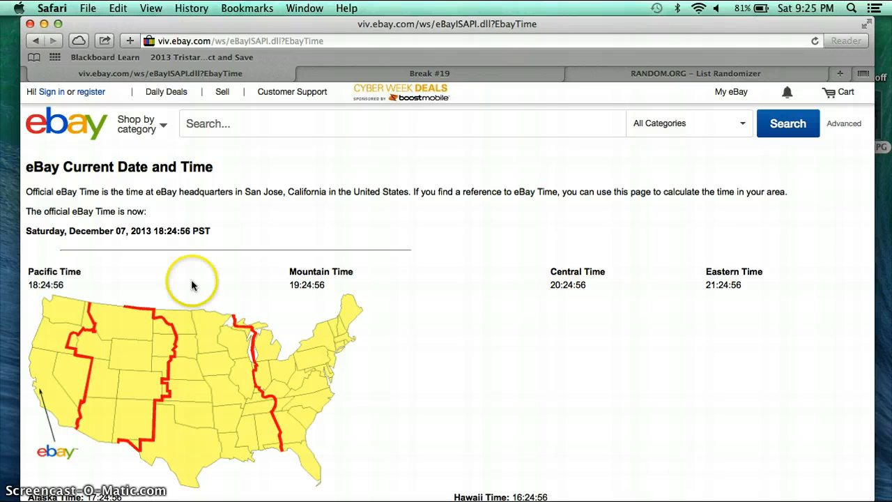
pyautogui.moveTo(70, 232)
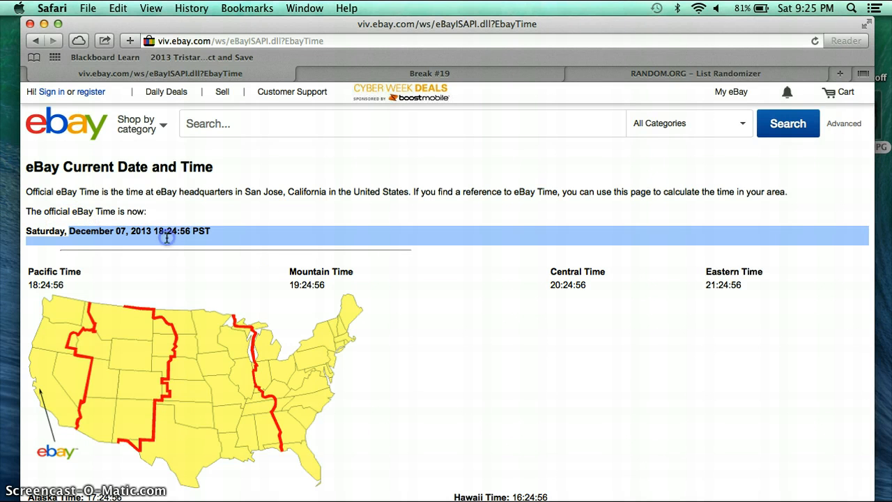
pyautogui.click(694, 72)
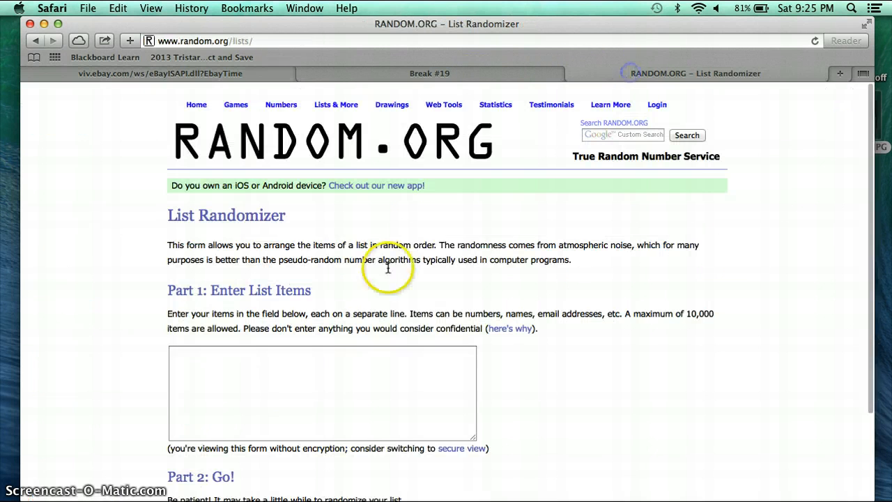
# Paste the 32 participant usernames into the List Randomizer box and randomize them
pyautogui.click(322, 393)
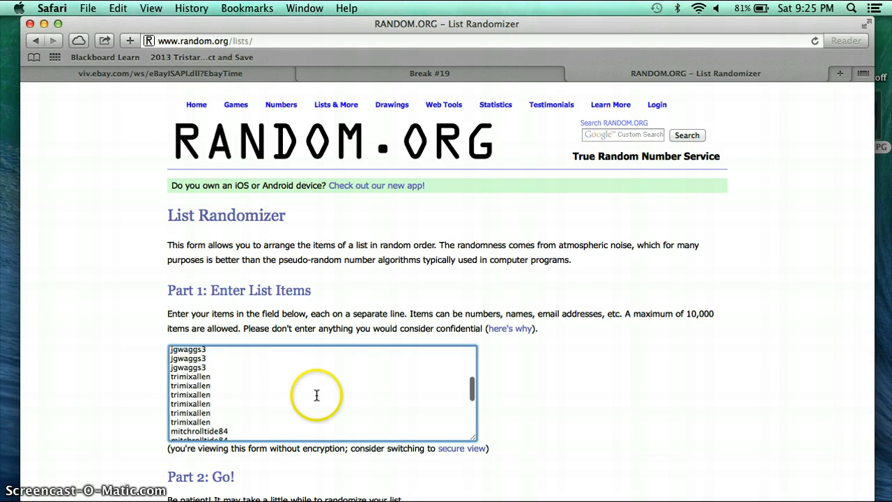
pyautogui.scroll(3)
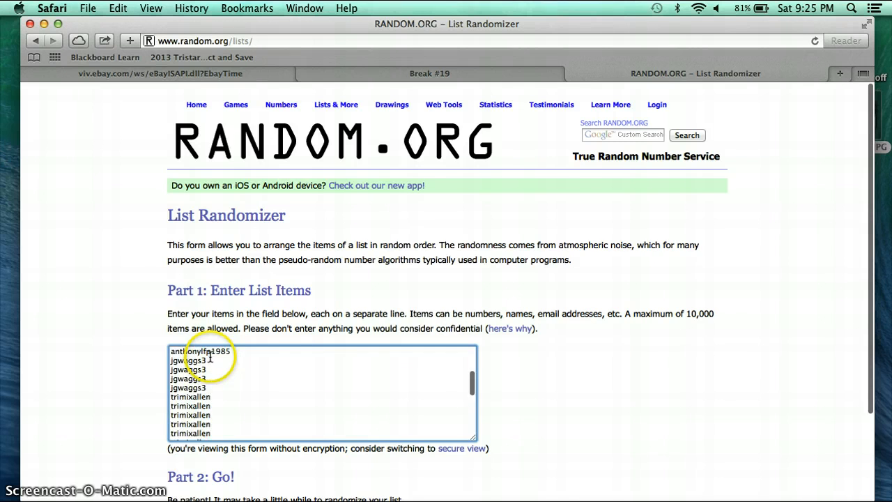
pyautogui.scroll(-3)
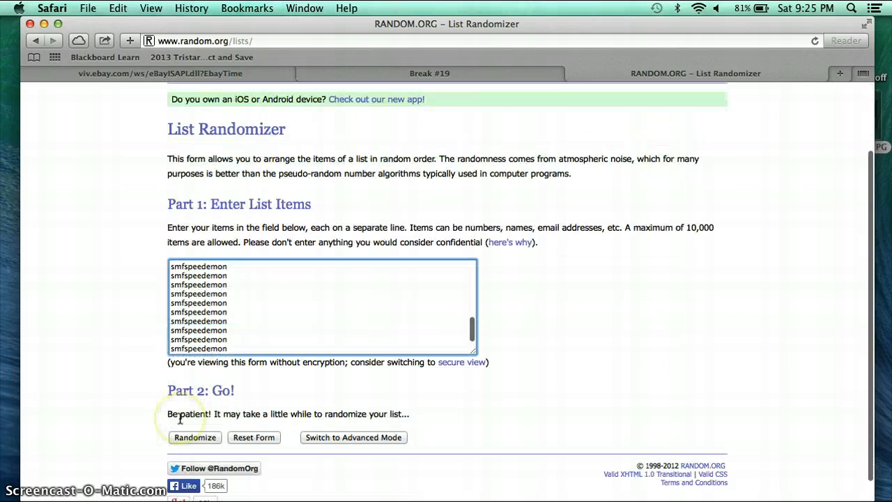
pyautogui.click(195, 438)
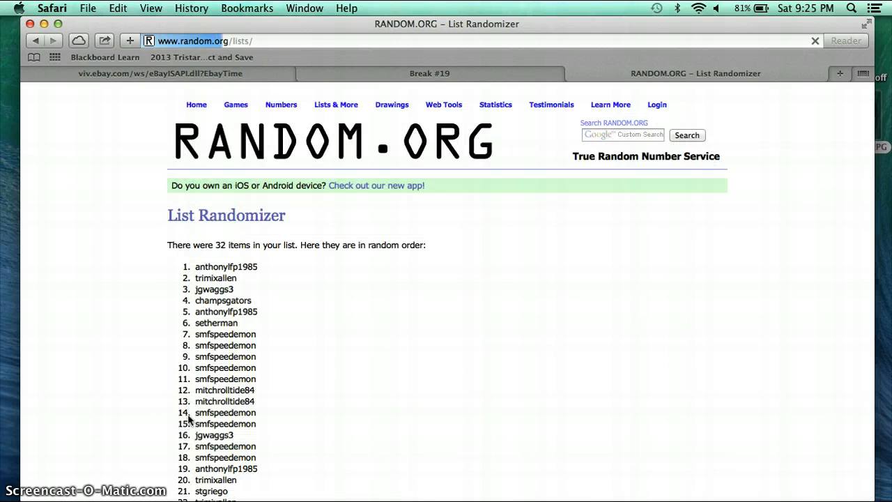
# Reshuffle the participant list twice more and review the full randomized result
pyautogui.scroll(-3)
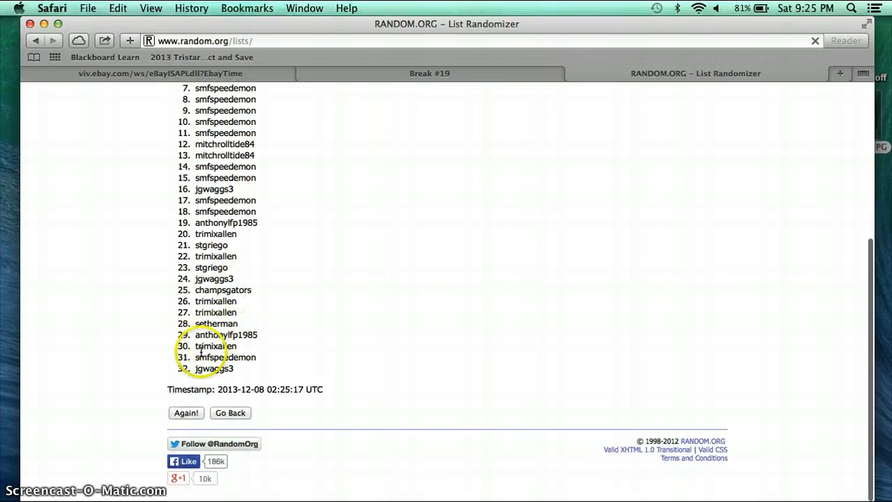
pyautogui.click(187, 412)
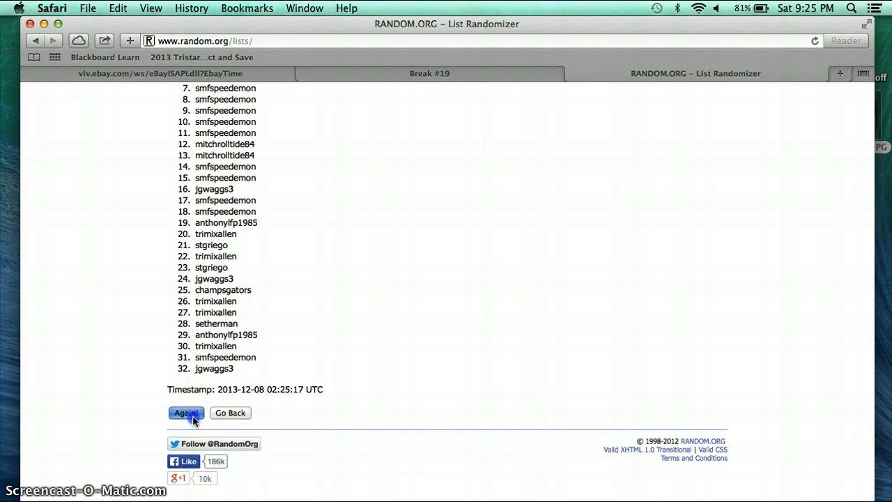
pyautogui.click(186, 413)
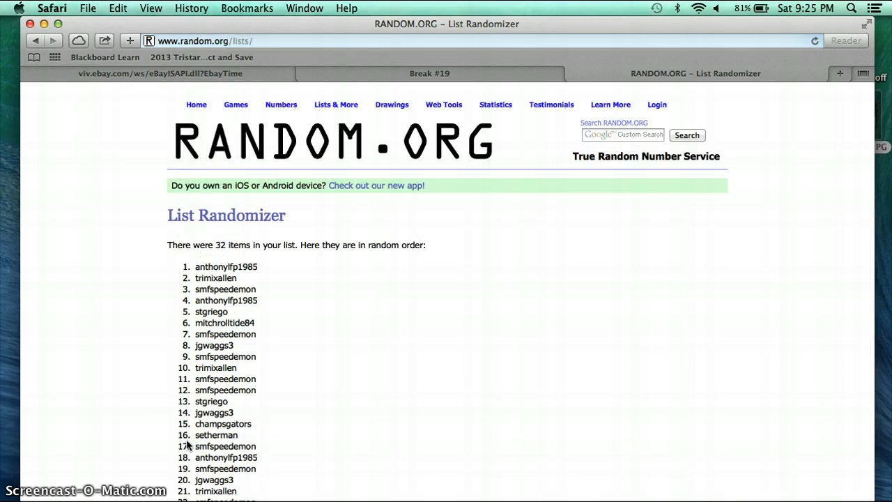
pyautogui.scroll(-3)
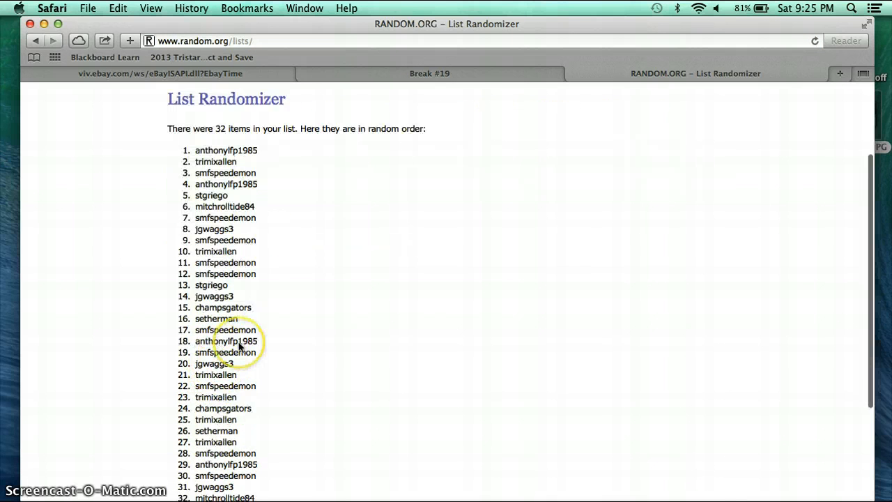
pyautogui.scroll(-3)
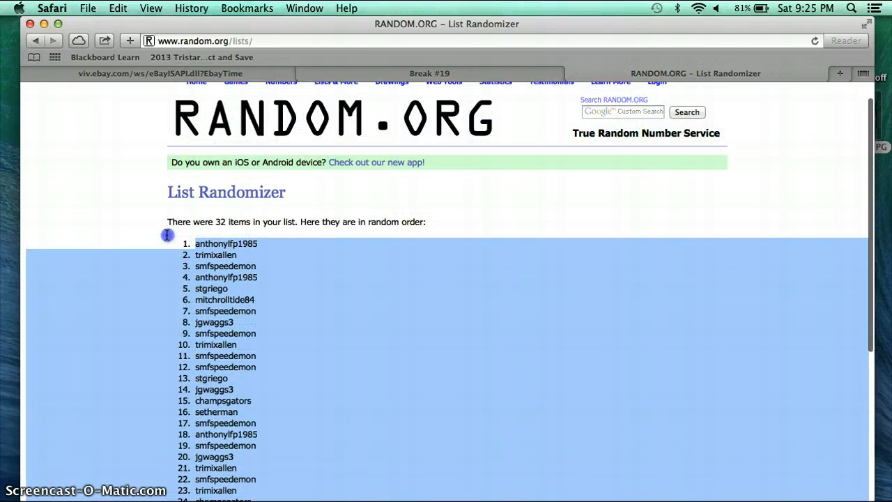
# Return to the Break #19 spreadsheet and select cell B1 as the paste target
pyautogui.click(443, 81)
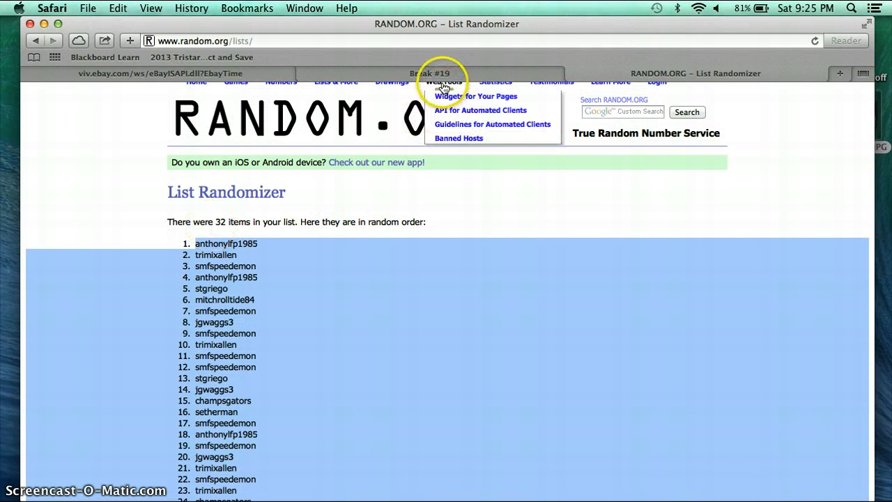
pyautogui.click(430, 72)
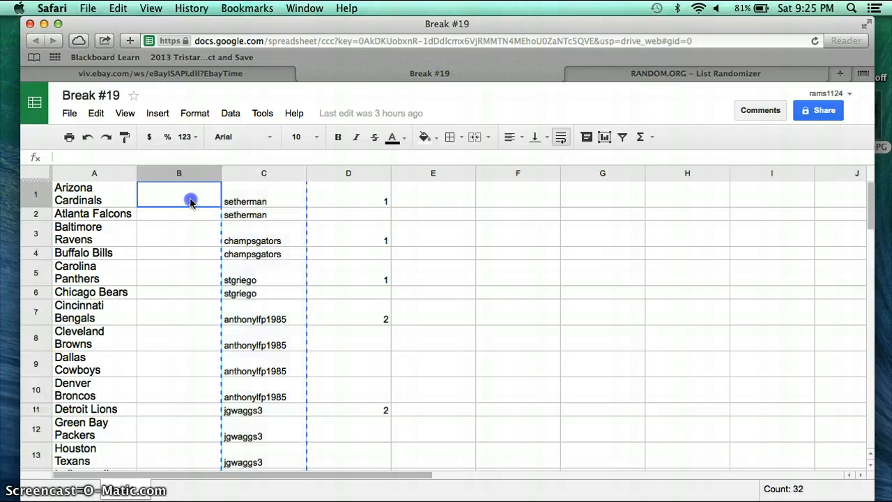
# Paste the randomized usernames into column B and check the one paired with Dallas Cowboys
pyautogui.scroll(-3)
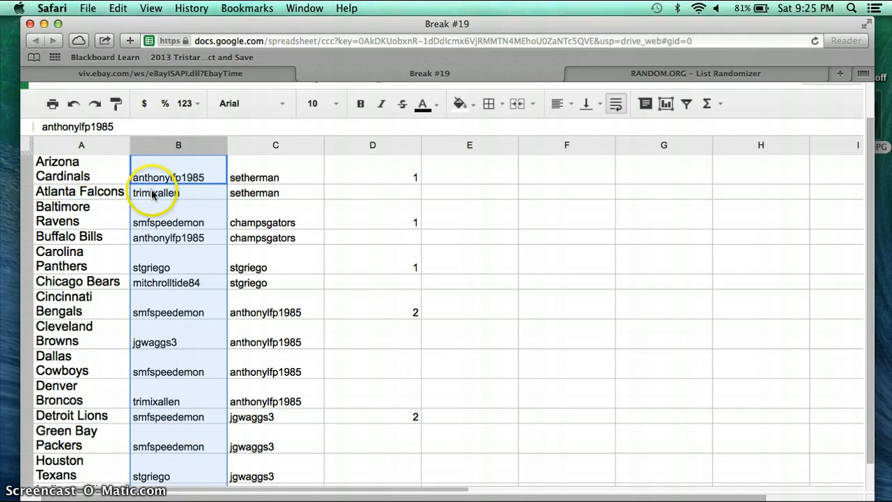
pyautogui.moveTo(110, 192)
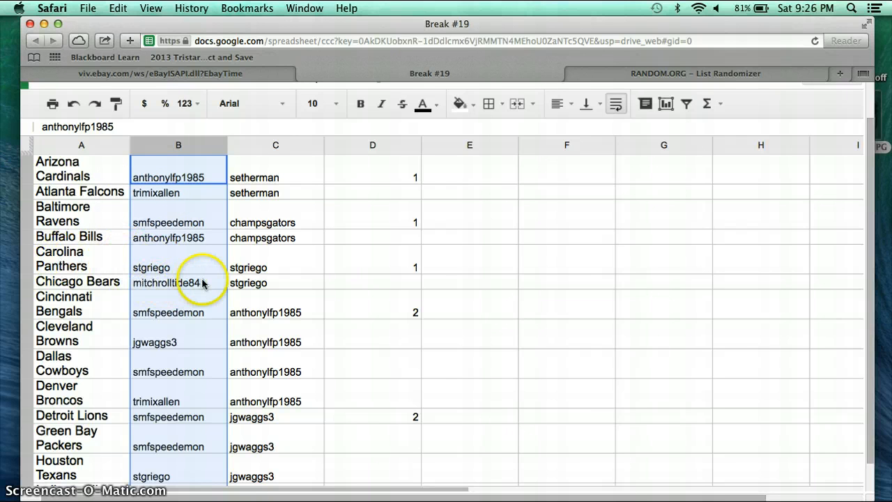
pyautogui.moveTo(118, 307)
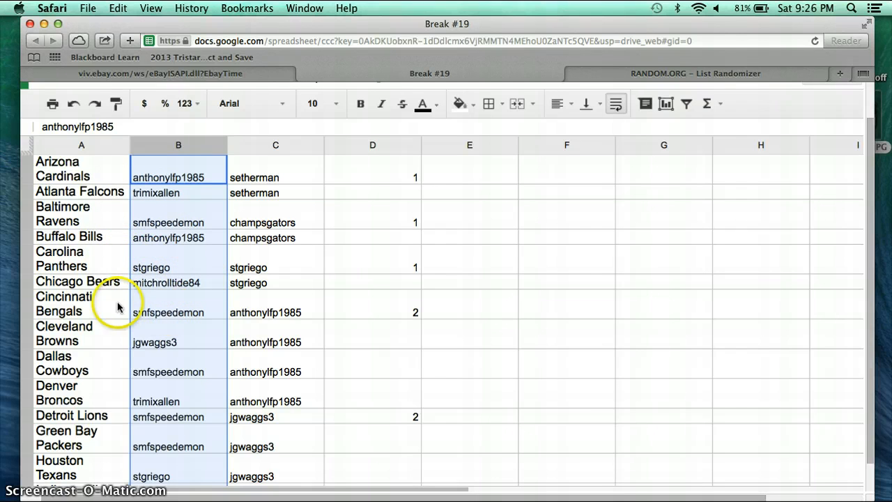
pyautogui.click(179, 341)
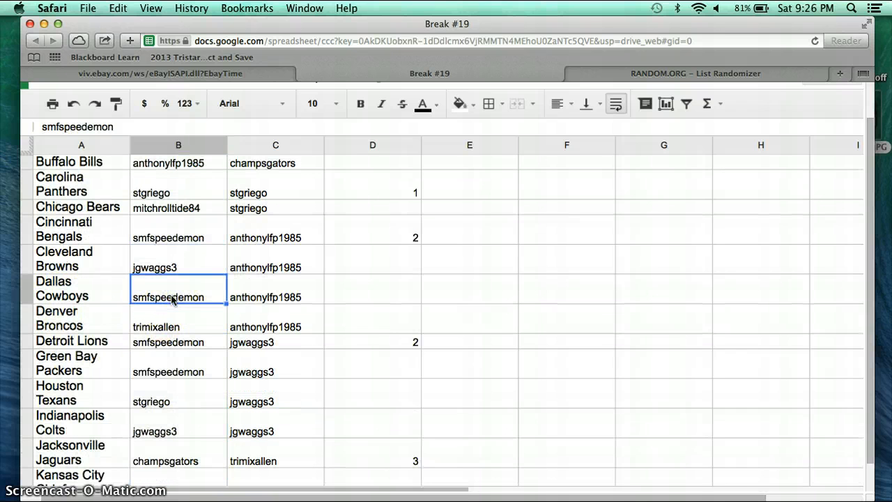
pyautogui.click(170, 321)
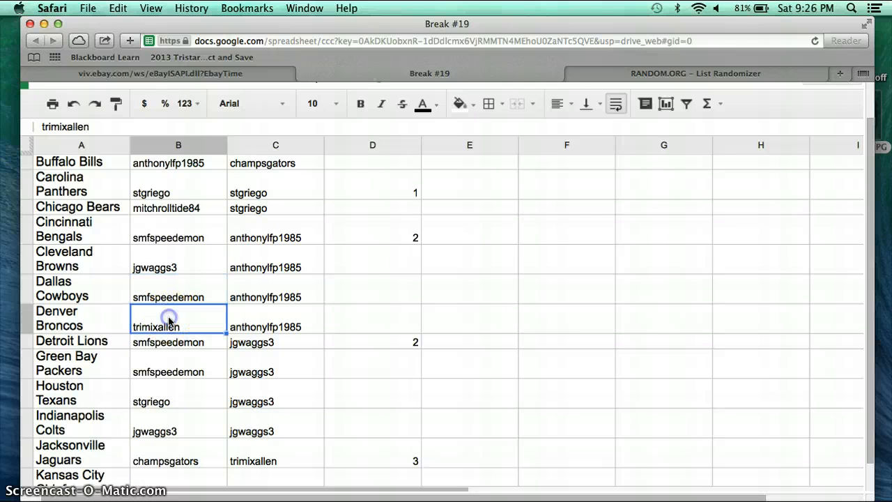
pyautogui.moveTo(168, 343)
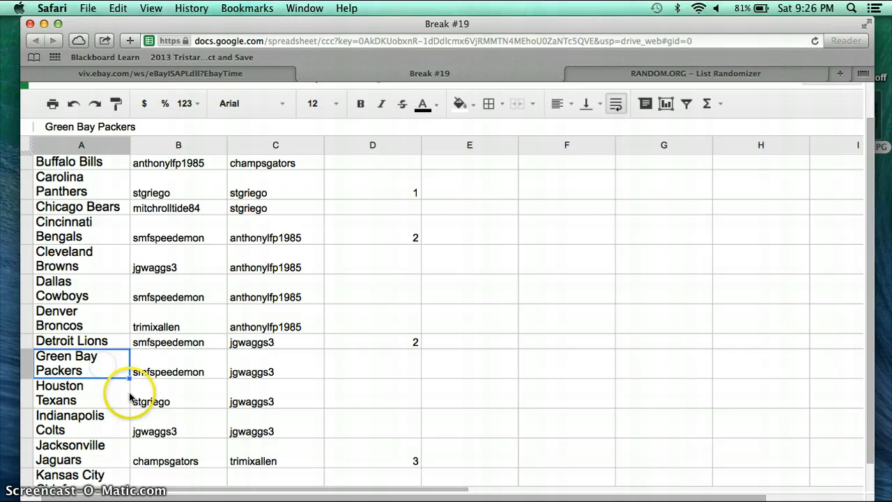
pyautogui.click(178, 431)
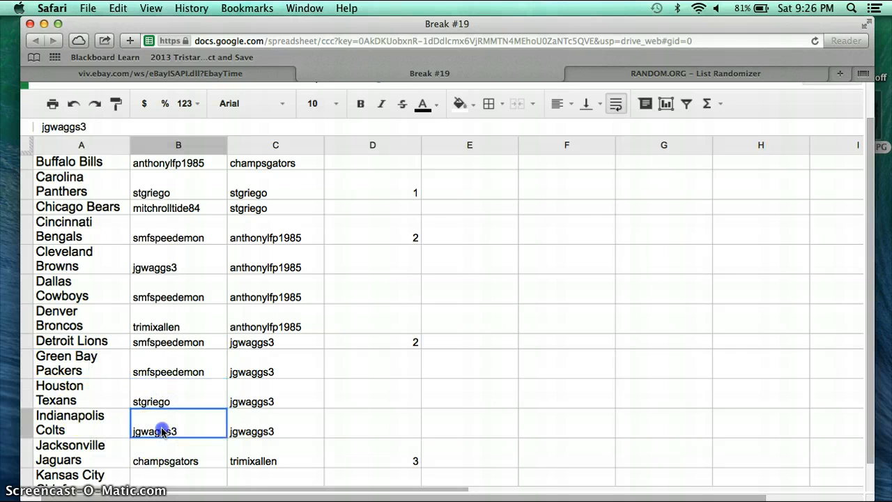
pyautogui.scroll(-3)
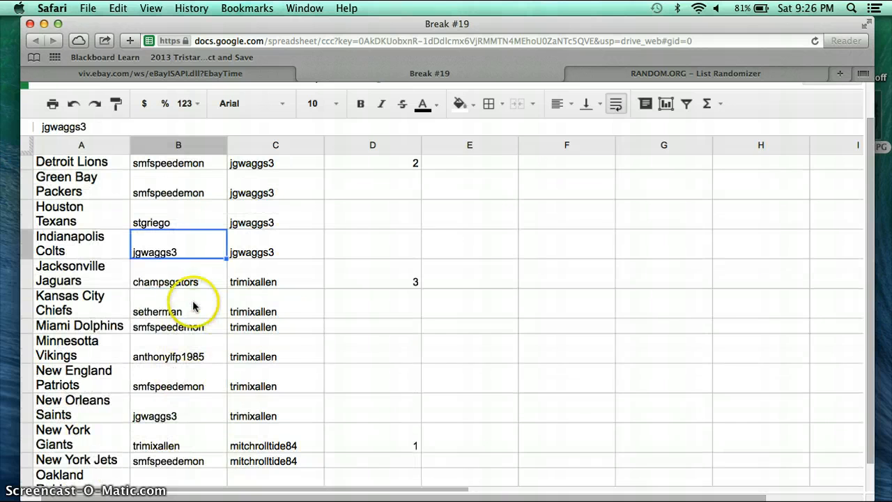
pyautogui.click(178, 282)
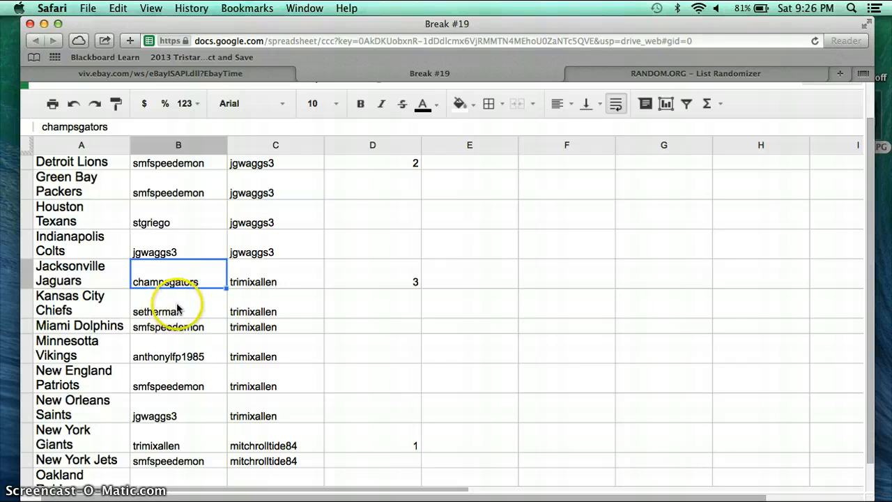
pyautogui.click(178, 312)
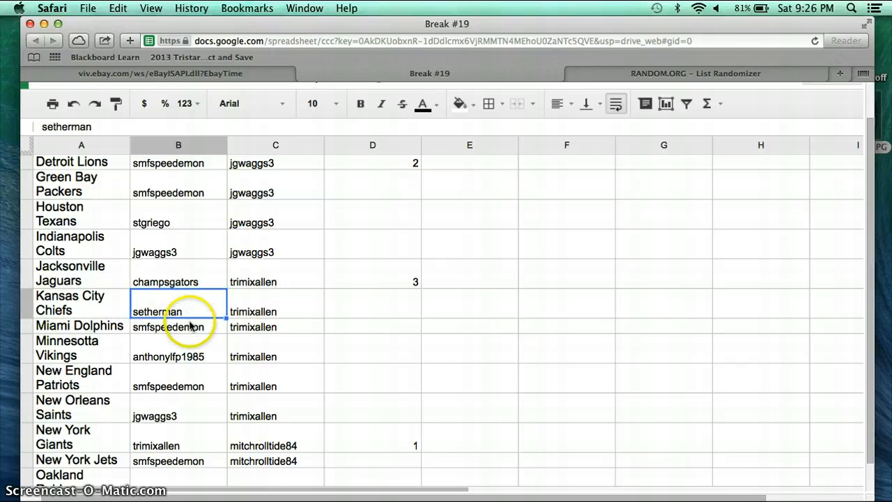
pyautogui.click(179, 326)
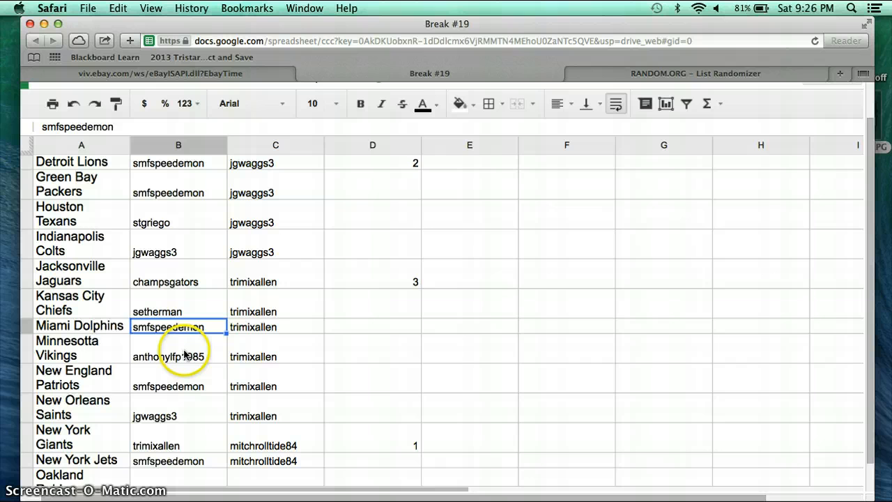
pyautogui.click(178, 386)
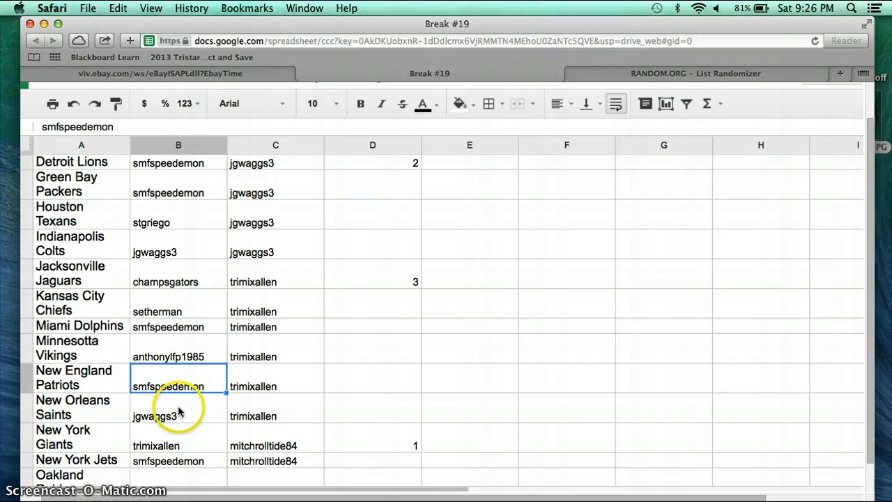
pyautogui.click(178, 446)
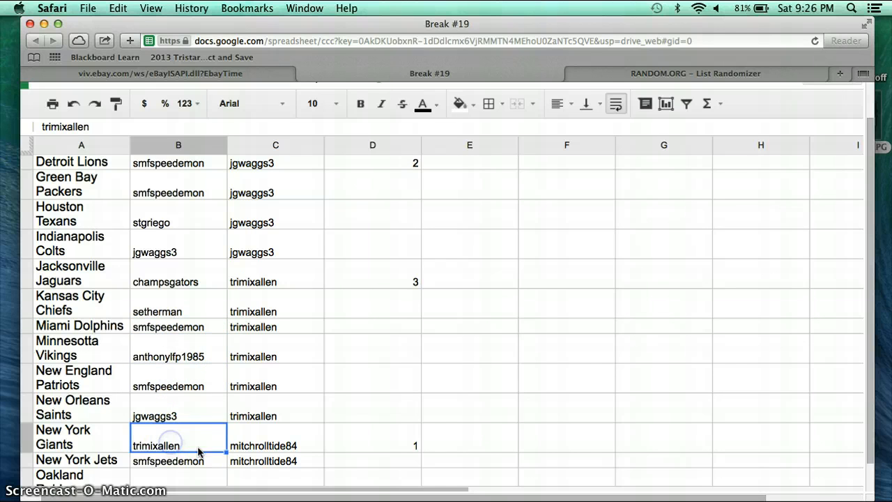
pyautogui.click(178, 460)
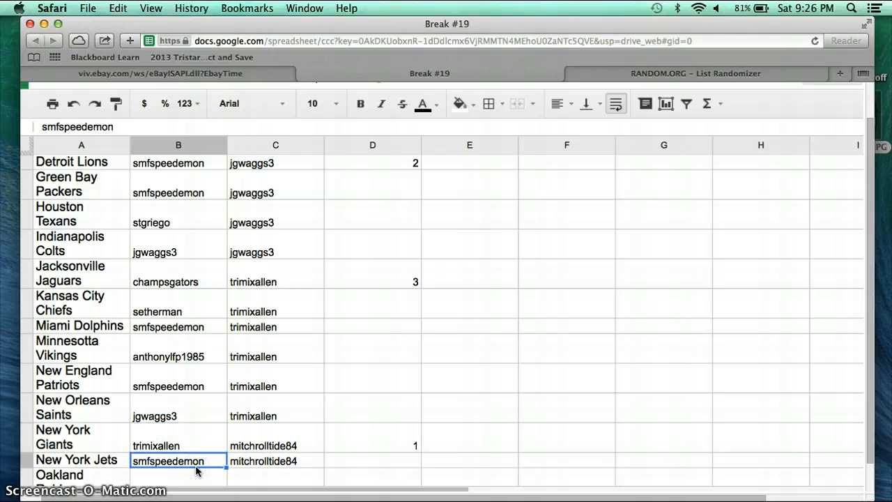
pyautogui.moveTo(200, 438)
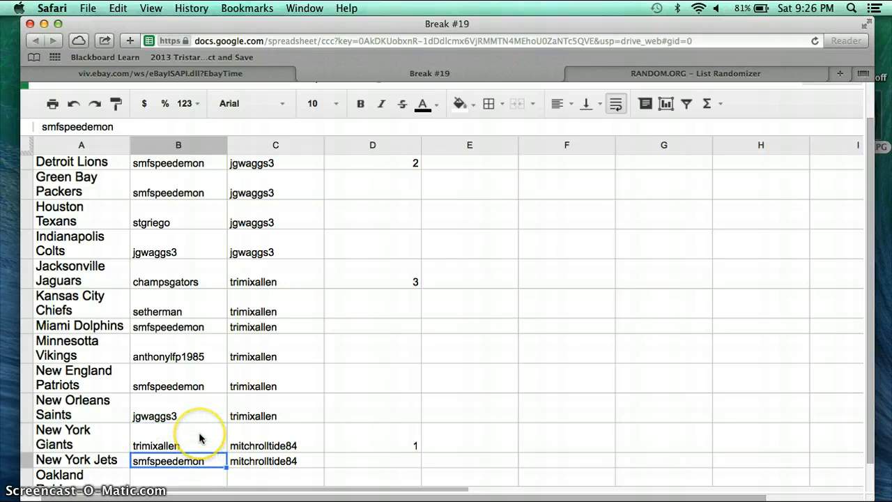
pyautogui.scroll(-3)
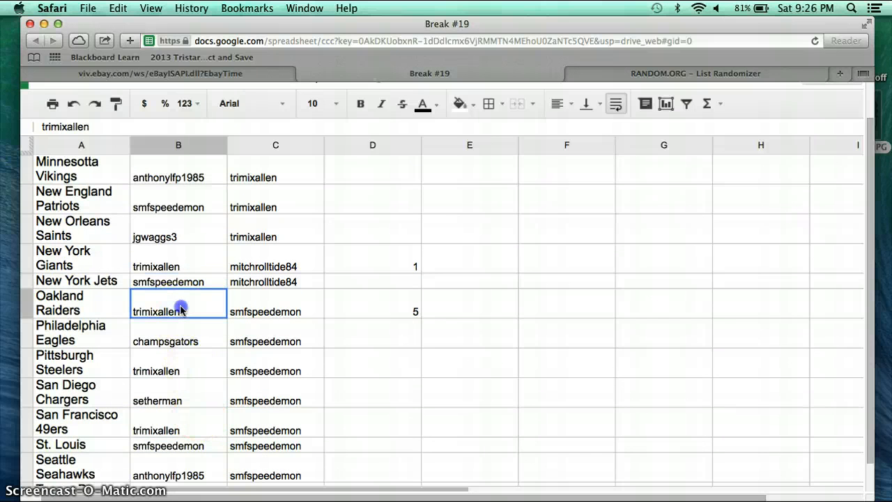
pyautogui.click(179, 341)
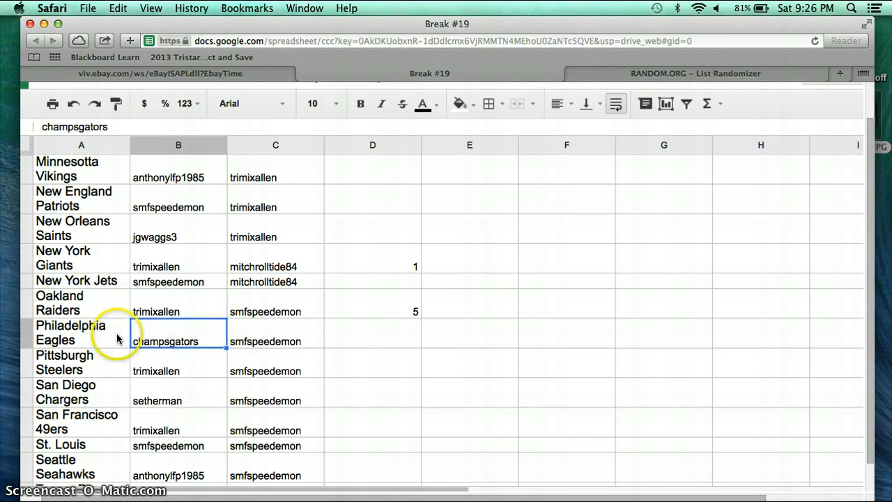
pyautogui.click(76, 362)
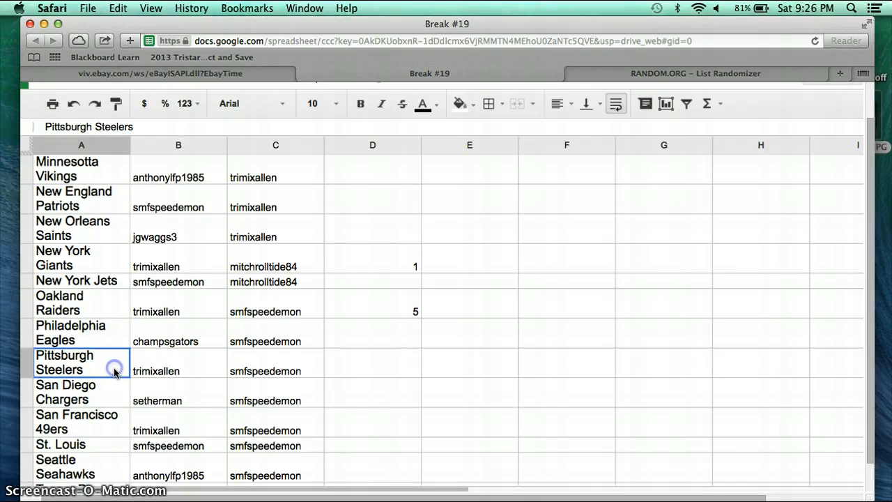
pyautogui.click(178, 393)
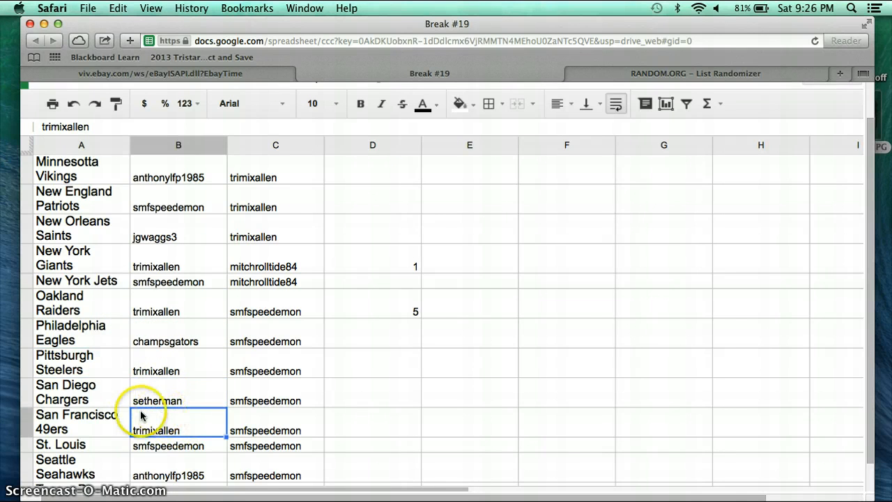
pyautogui.scroll(-3)
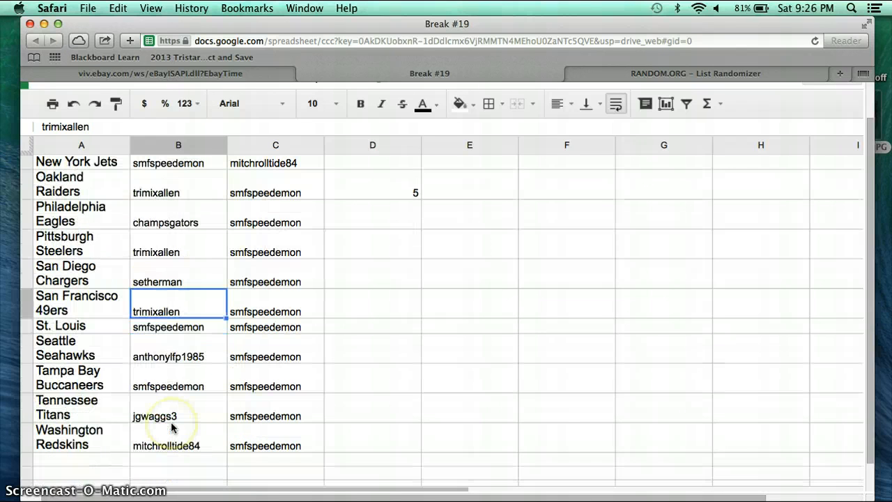
pyautogui.click(179, 326)
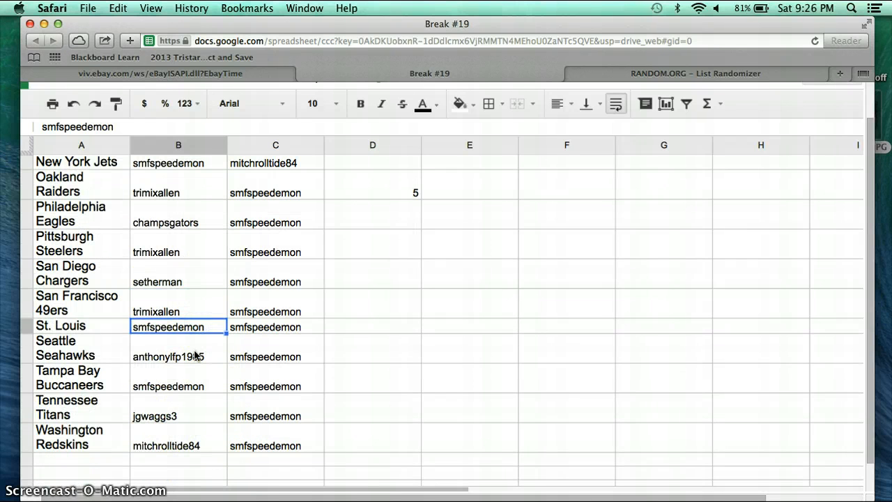
pyautogui.click(178, 357)
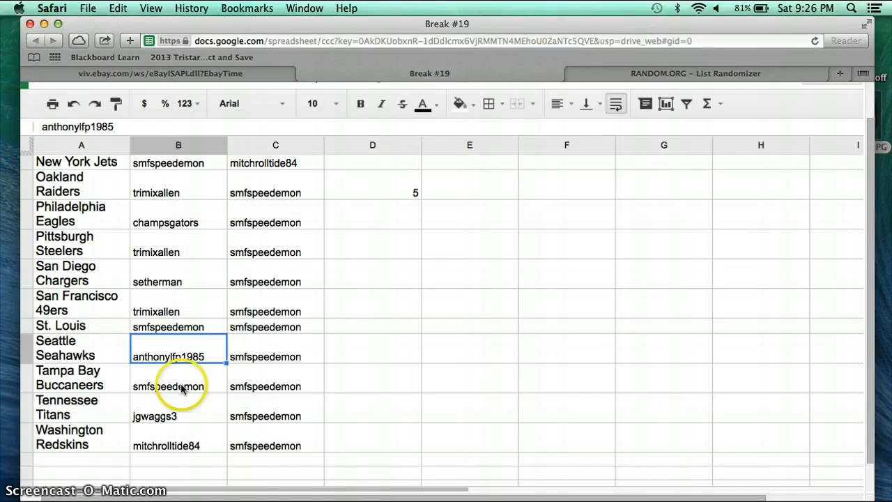
pyautogui.click(179, 386)
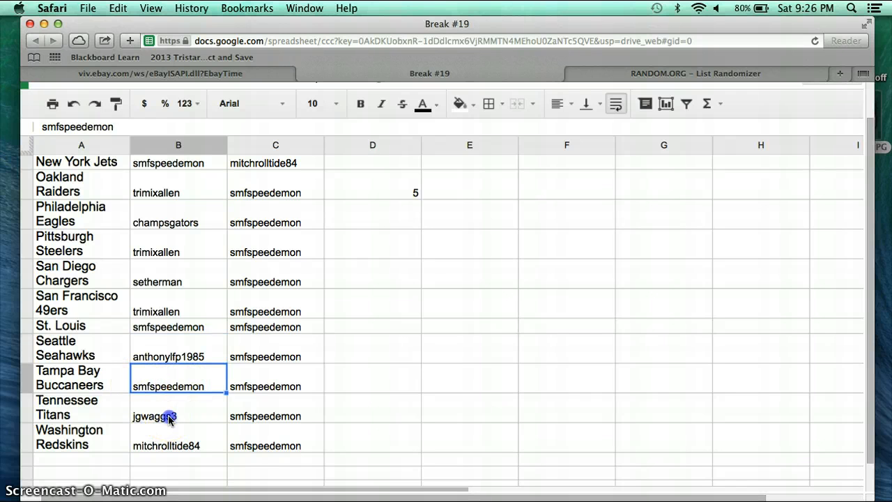
pyautogui.click(179, 446)
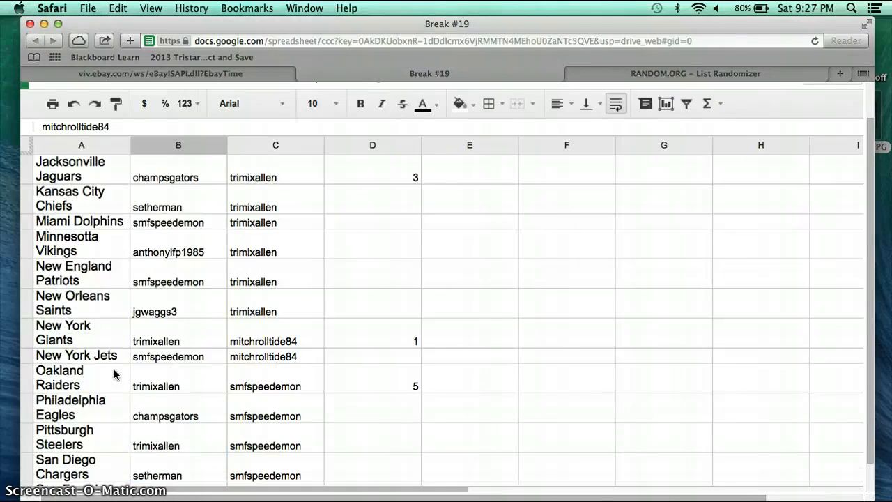
pyautogui.scroll(3)
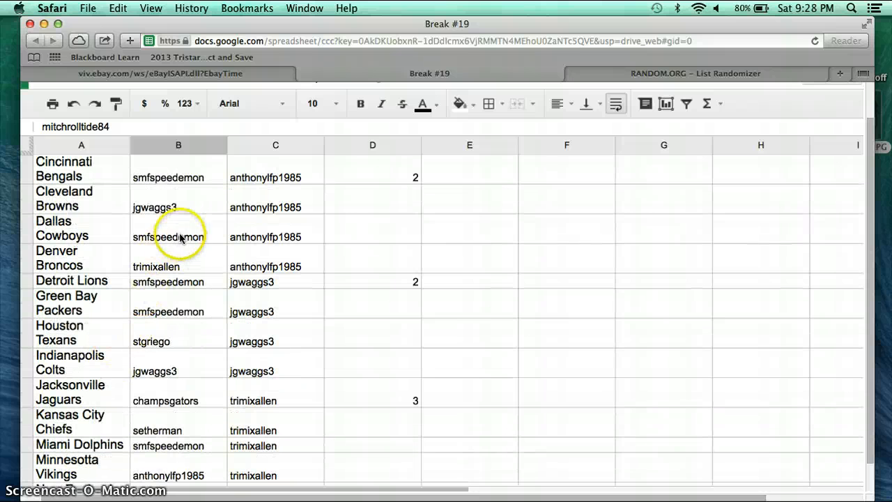
pyautogui.click(179, 237)
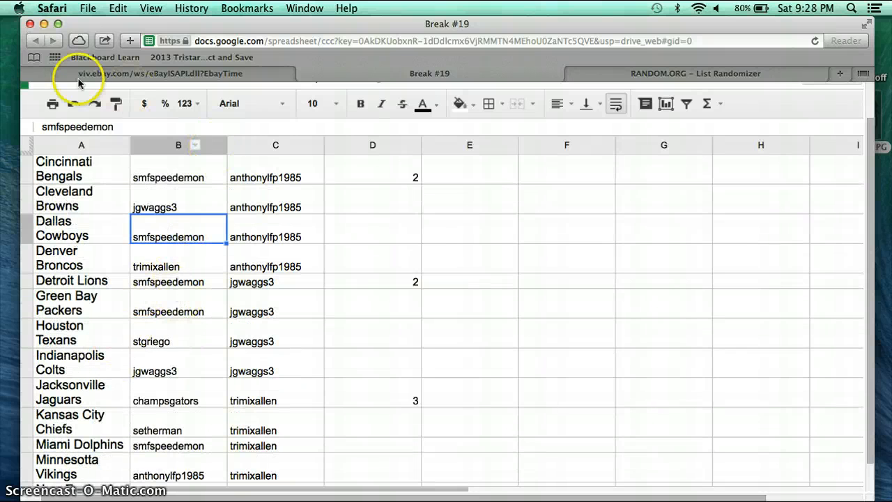
pyautogui.moveTo(446, 137)
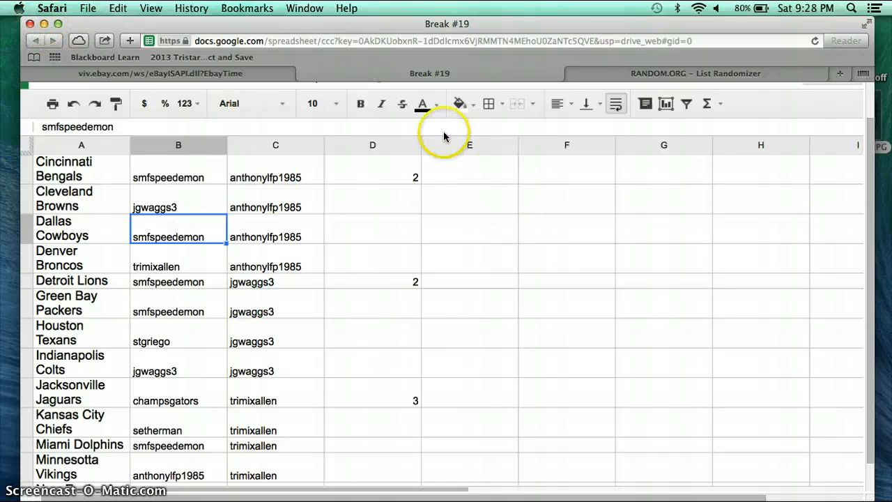